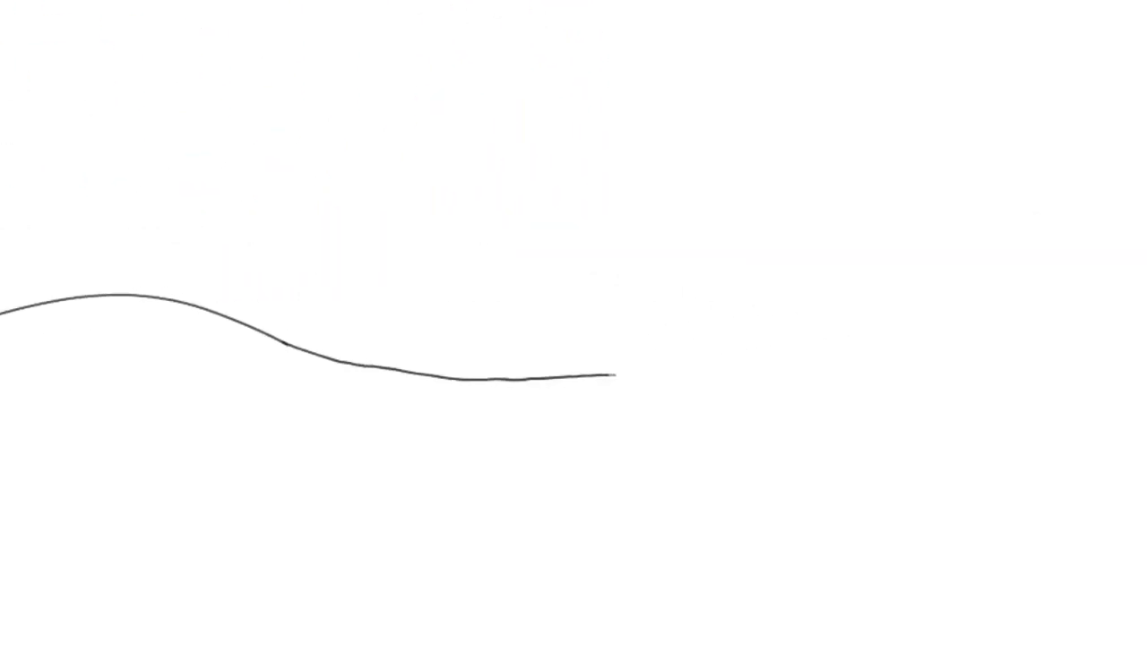
# Step: Continue the black line across the canvas into a wave with a curled loop near the middle
pyautogui.moveTo(616, 376); pyautogui.dragTo(1146, 368)
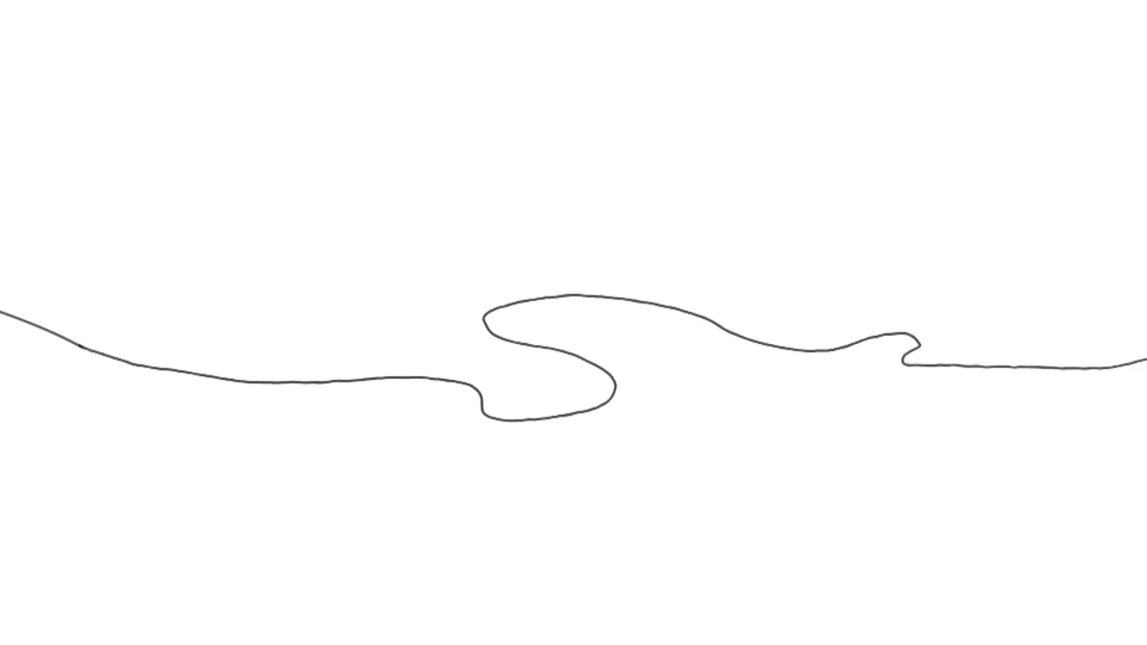